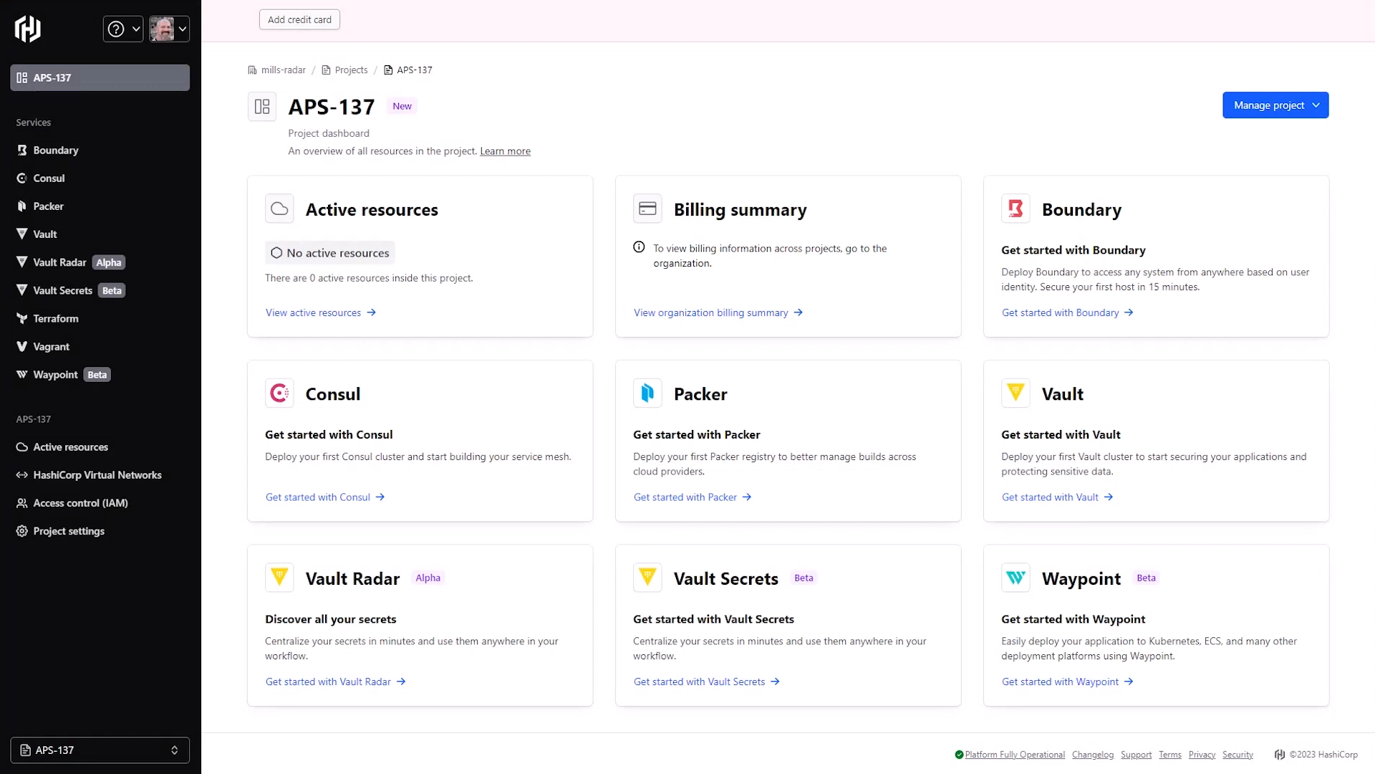
{"action": "mouse_move", "coordinate": [458, 388]}
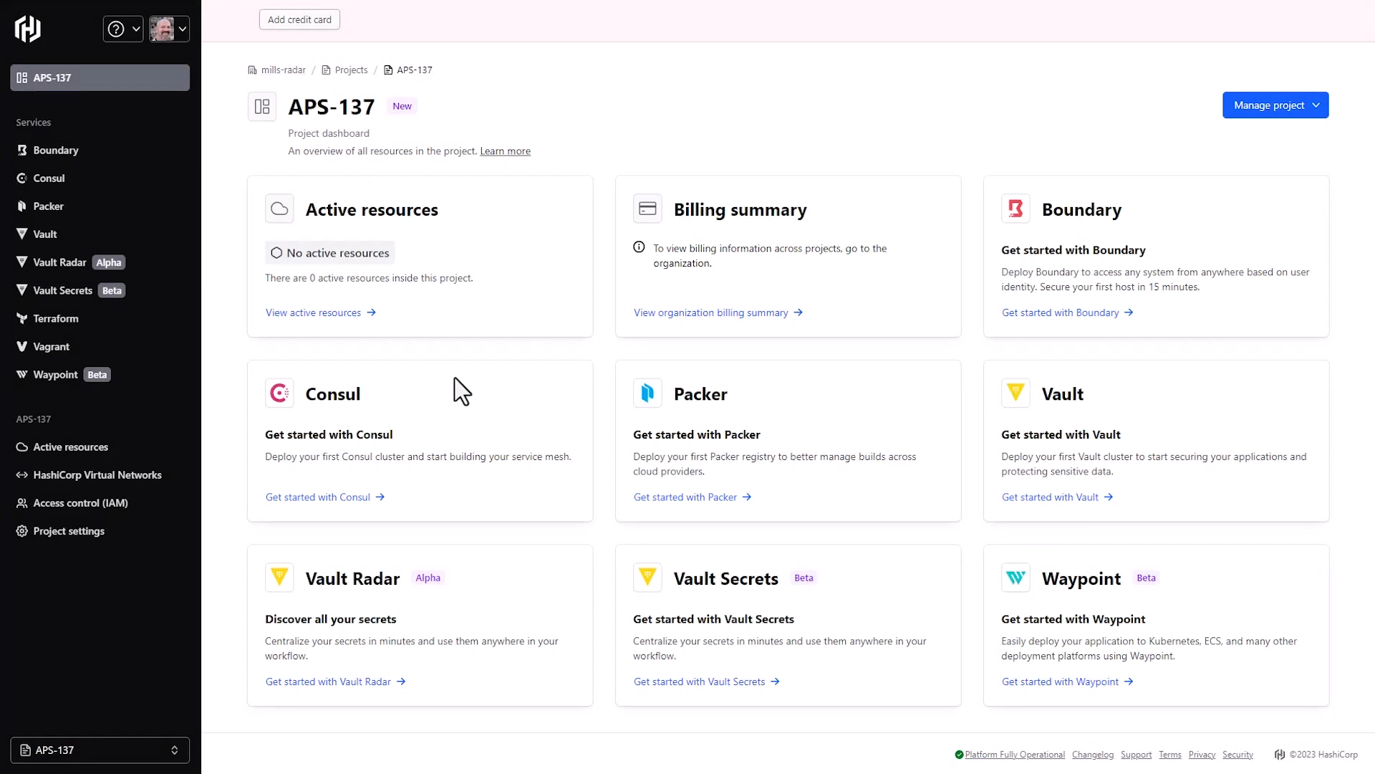
{"action": "mouse_move", "coordinate": [355, 682]}
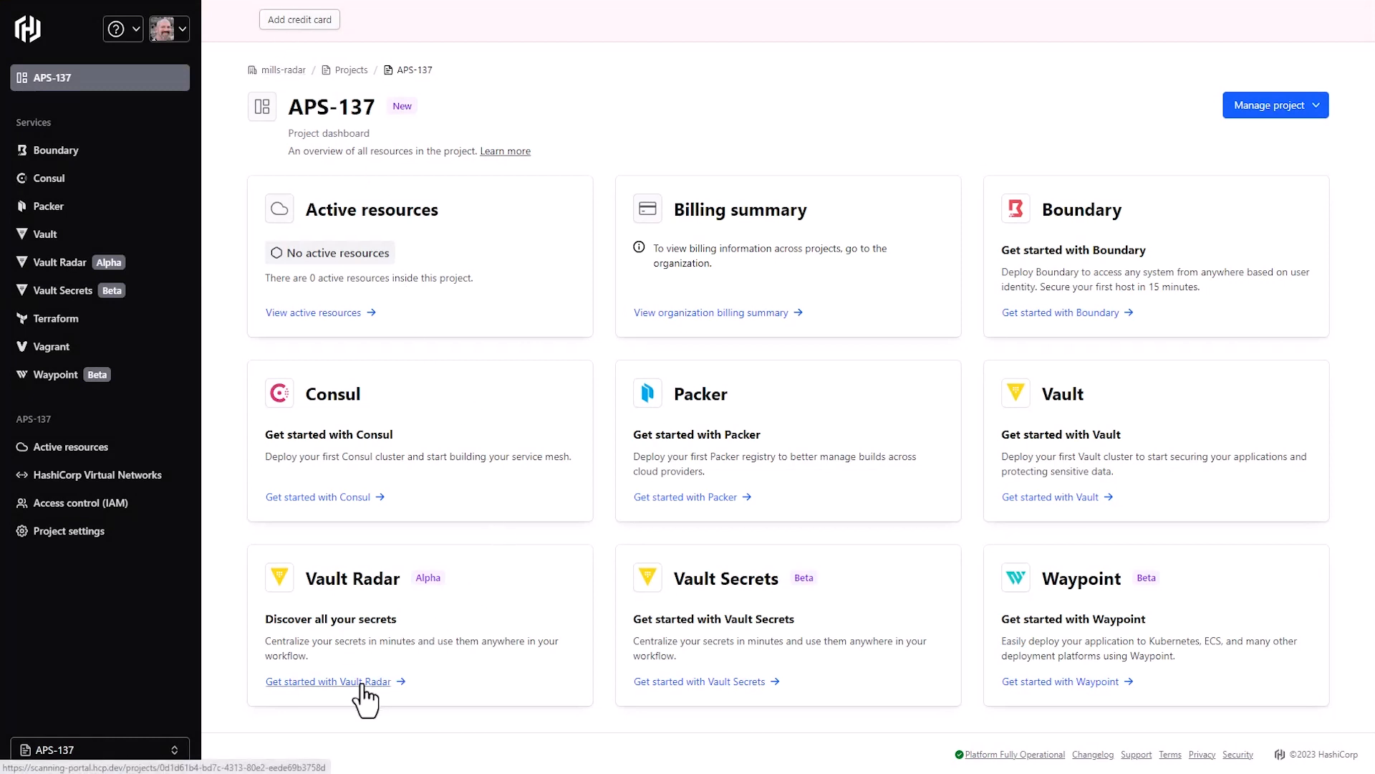
Start Vault Radar setup, reaching the Code Servers page with GitHub, GitLab, Bitbucket, Azure DevOps and Gerrit types
{"action": "left_click", "coordinate": [329, 682]}
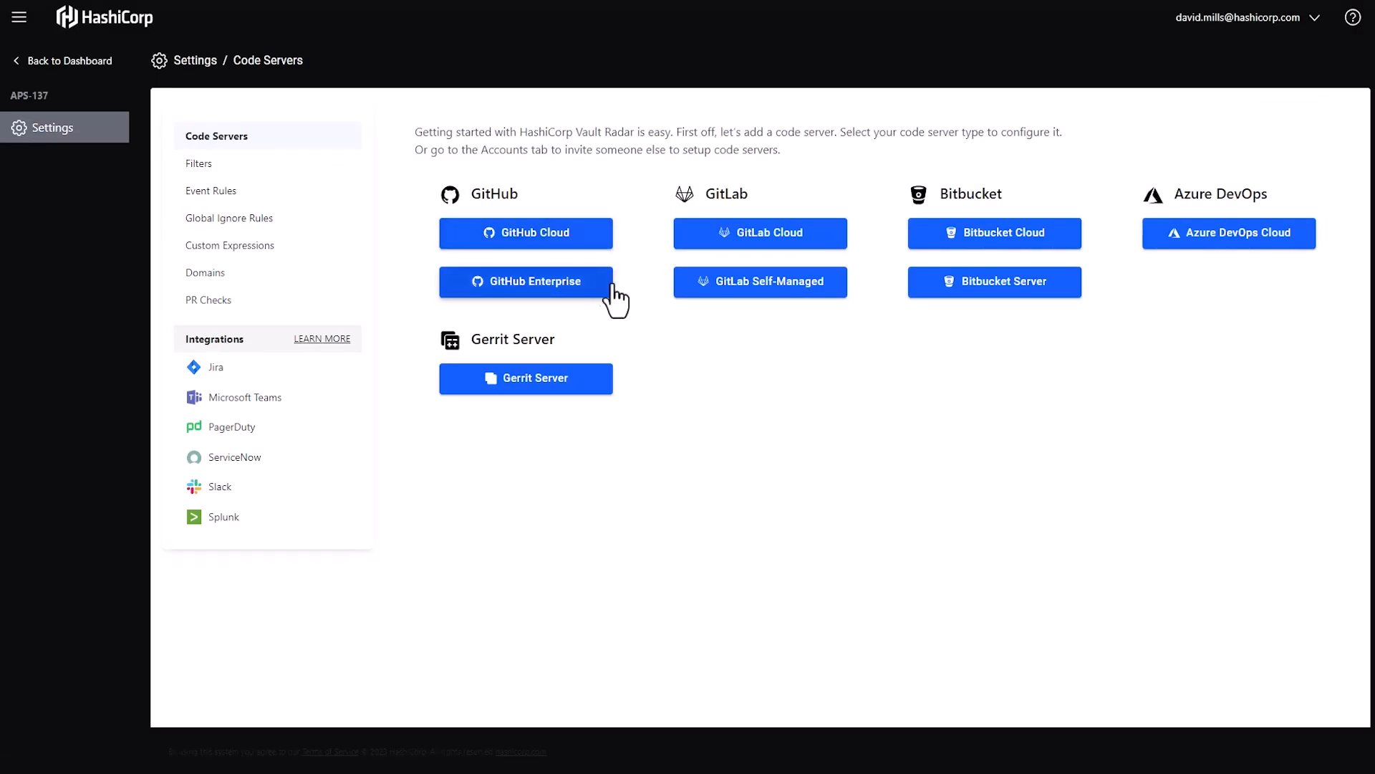
{"action": "mouse_move", "coordinate": [842, 295]}
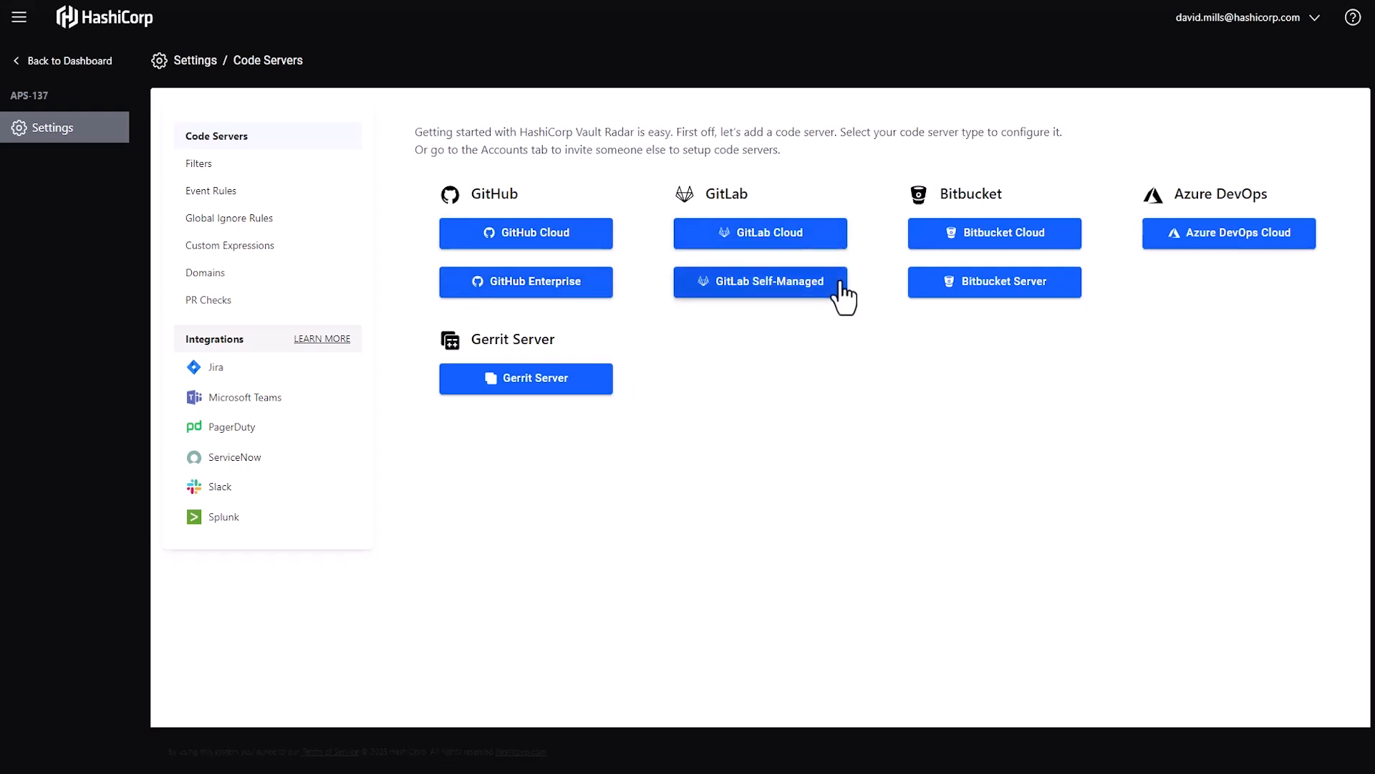
{"action": "mouse_move", "coordinate": [1065, 289]}
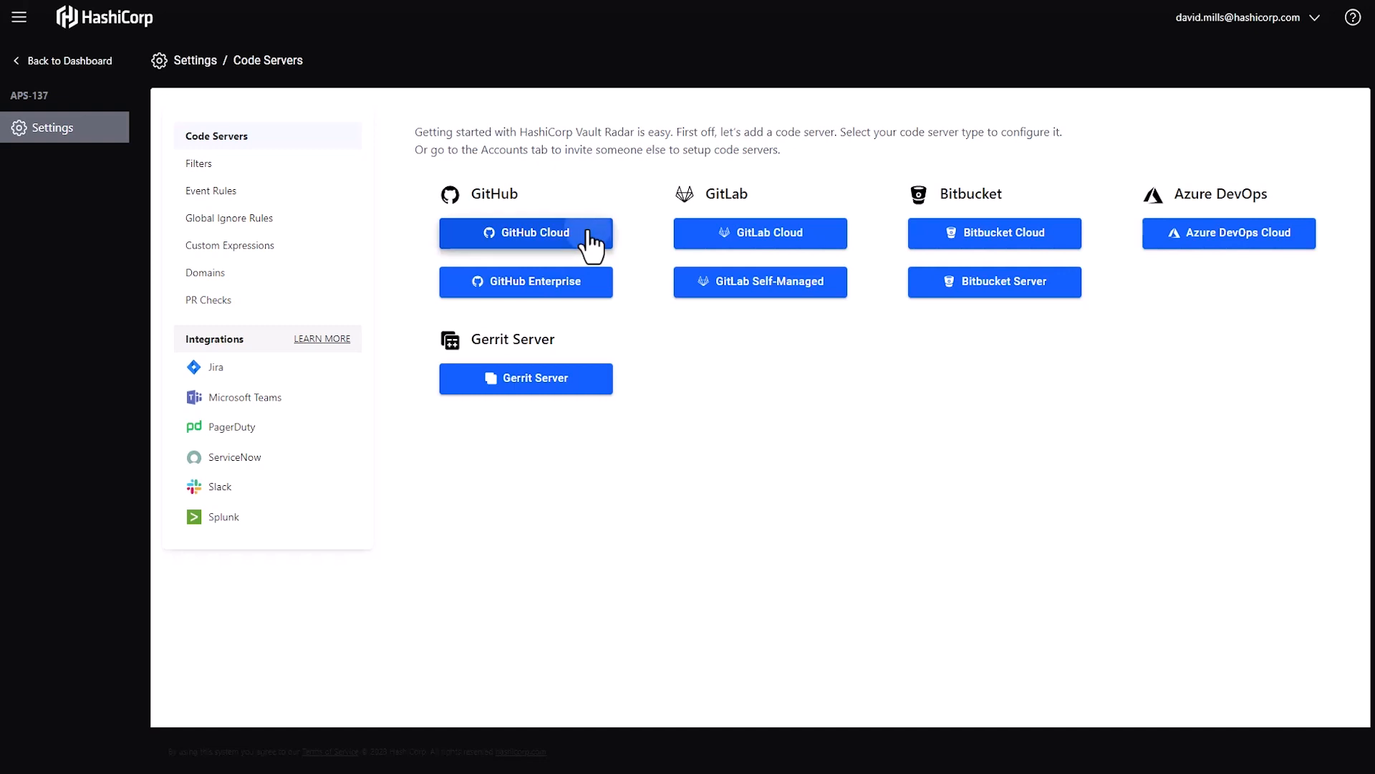
Add a GitHub Cloud code server for organization hashidemo with a personal access token and submit it
{"action": "left_click", "coordinate": [526, 232]}
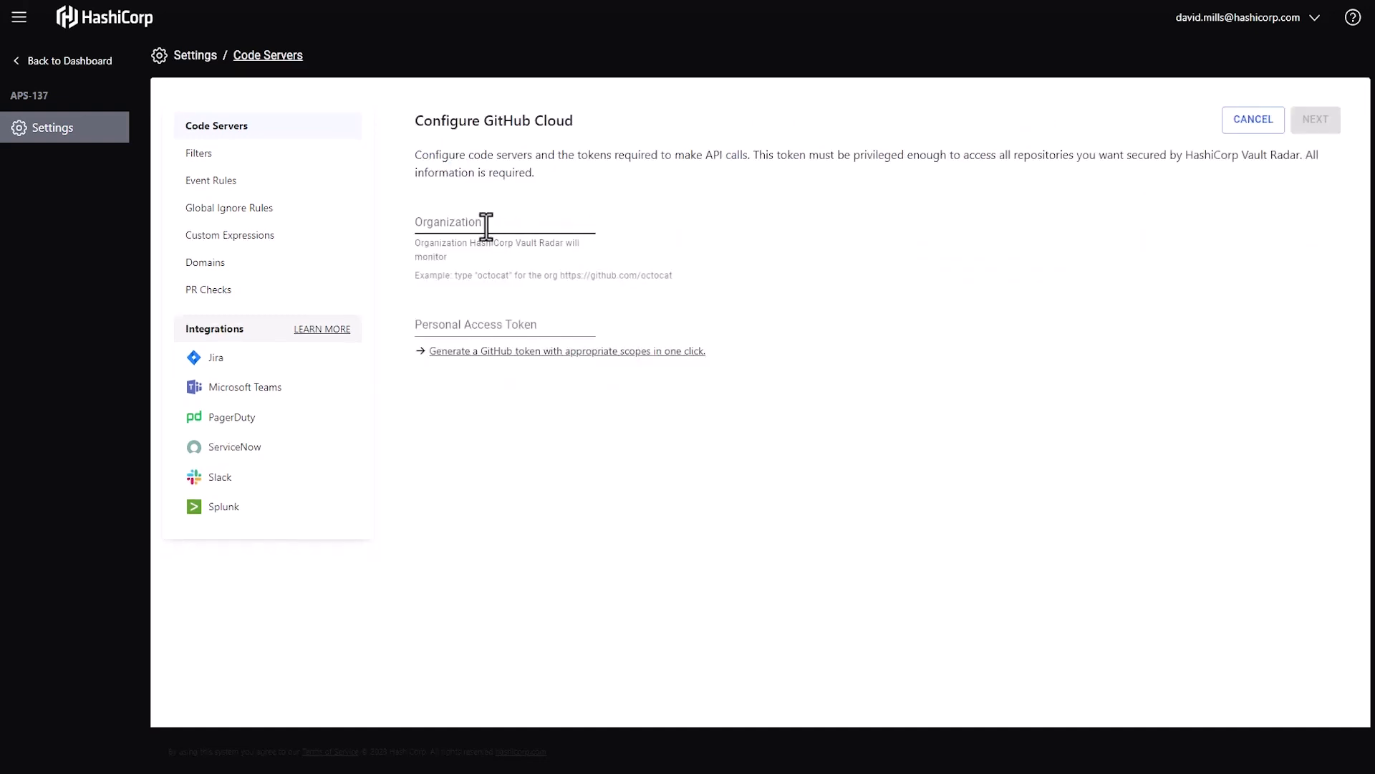
{"action": "type", "text": "hashidemo"}
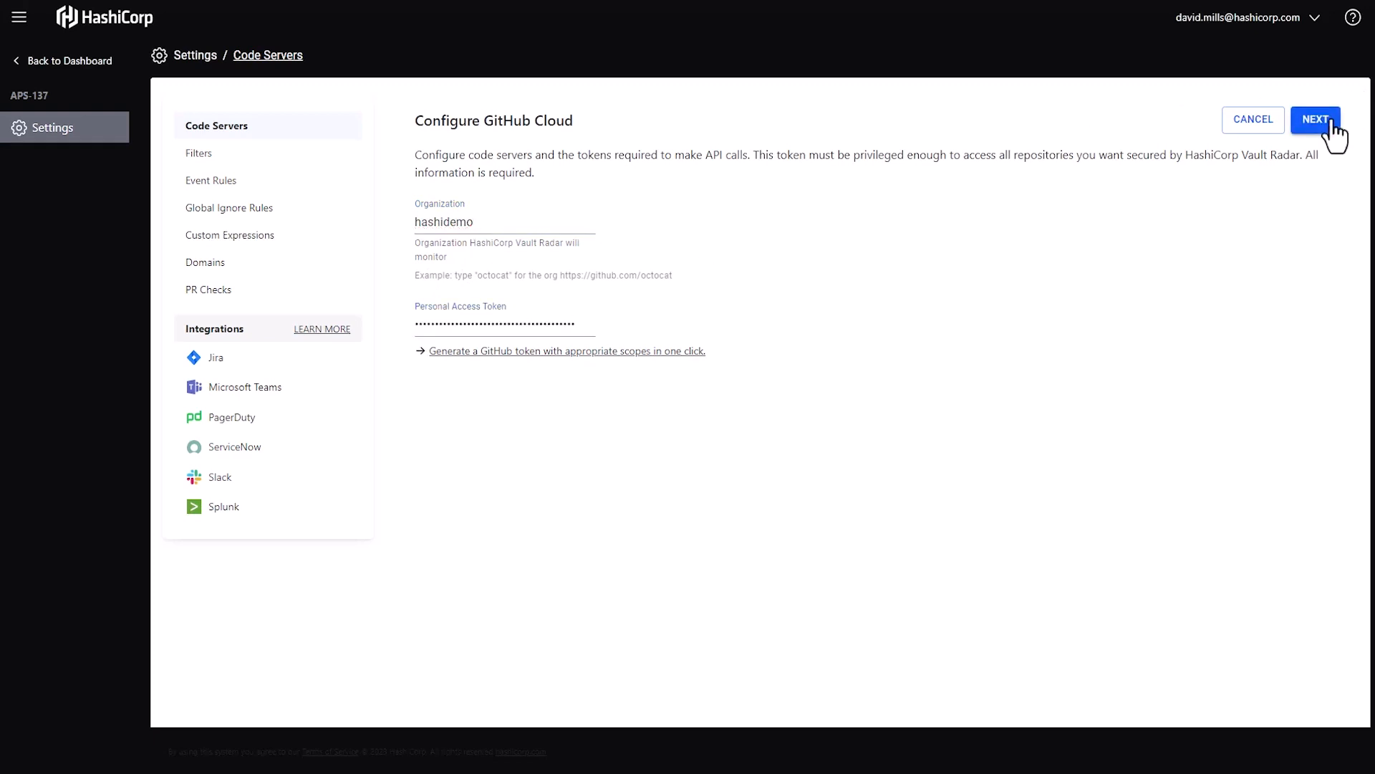
{"action": "left_click", "coordinate": [1319, 120]}
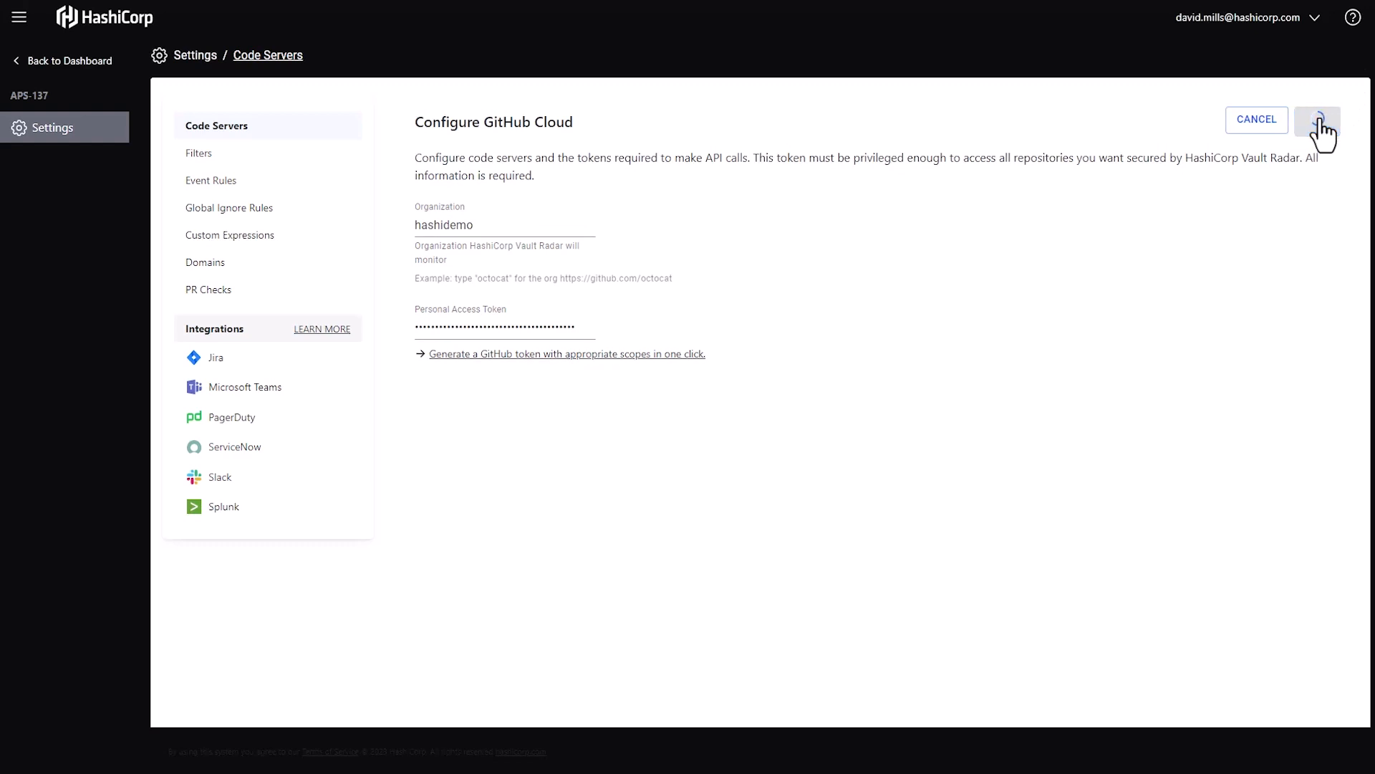
Try hand-picking CatGenerator and PlatformUI, then settle on monitoring all active repositories
{"action": "left_click", "coordinate": [1319, 120]}
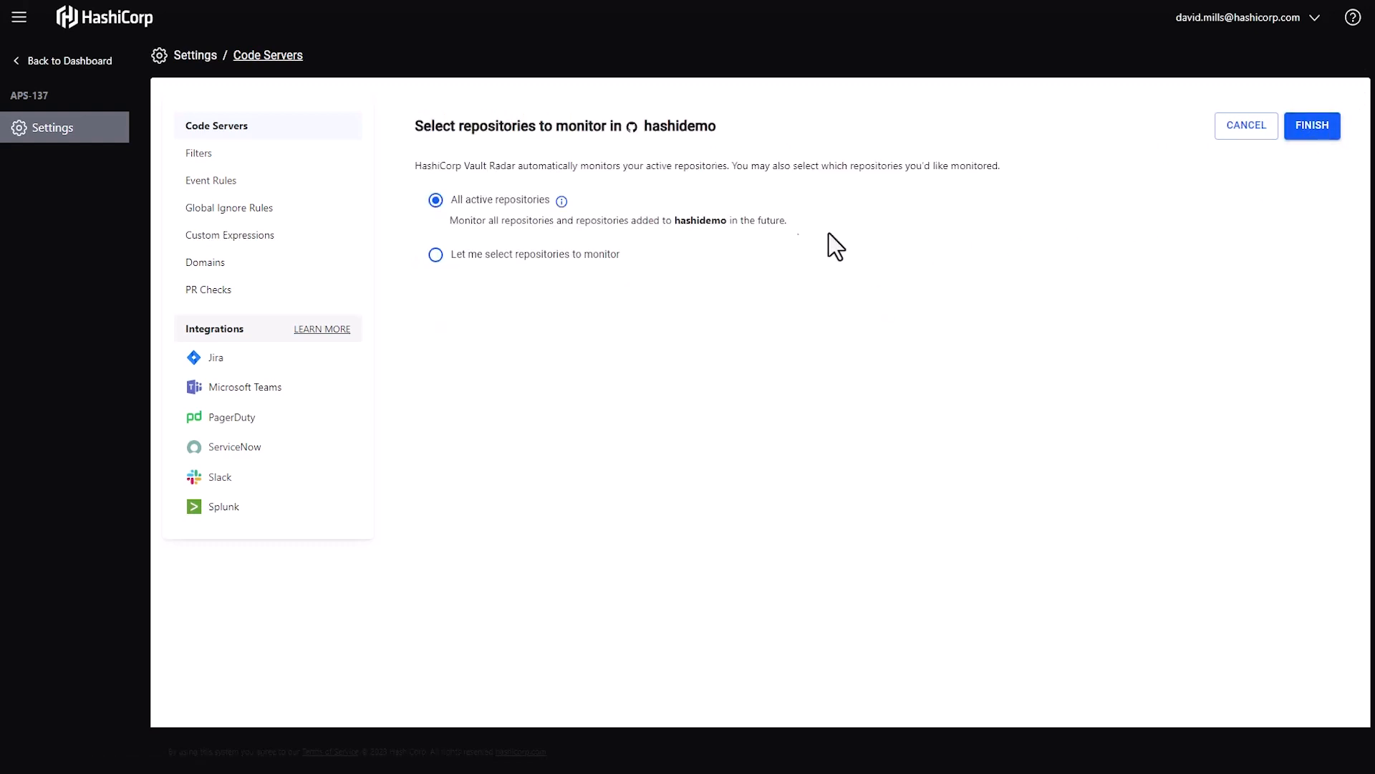
{"action": "left_click", "coordinate": [435, 255]}
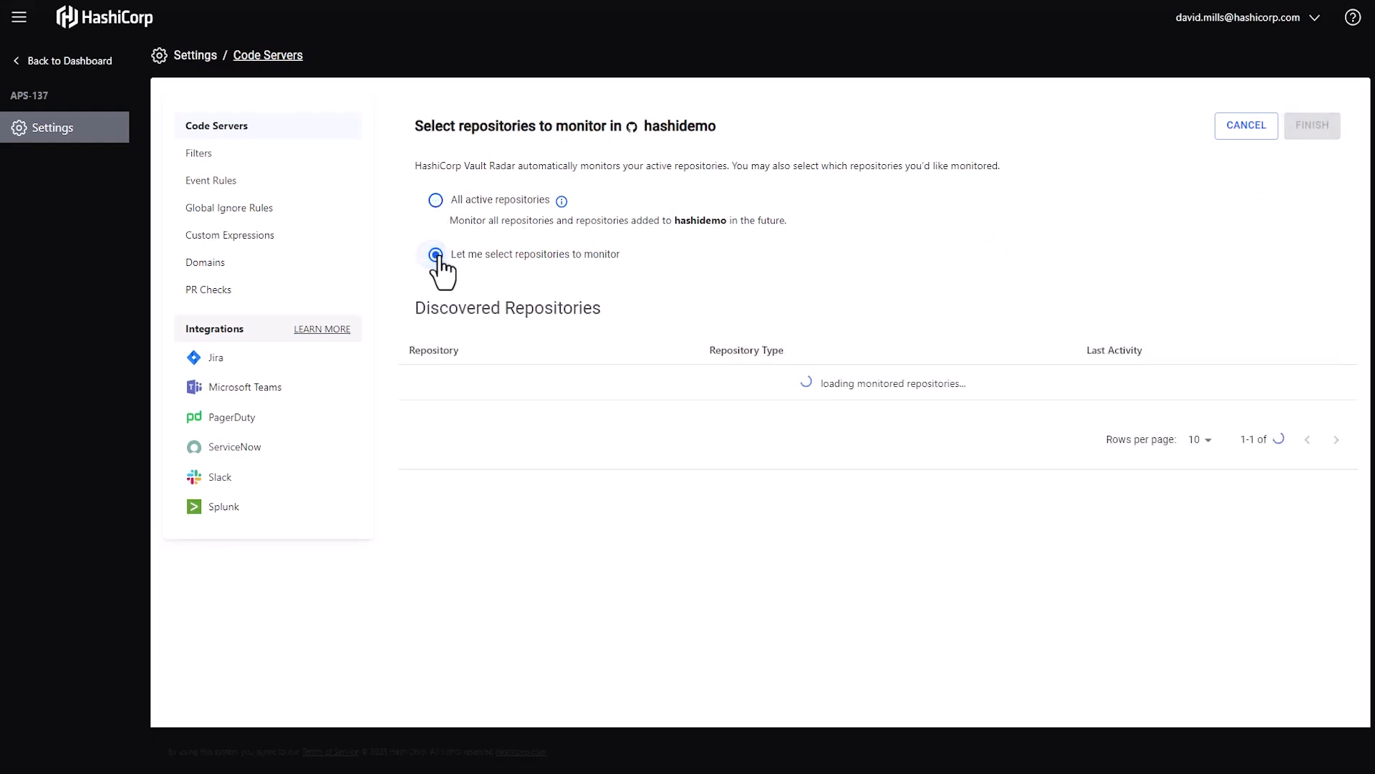
{"action": "left_click", "coordinate": [434, 255]}
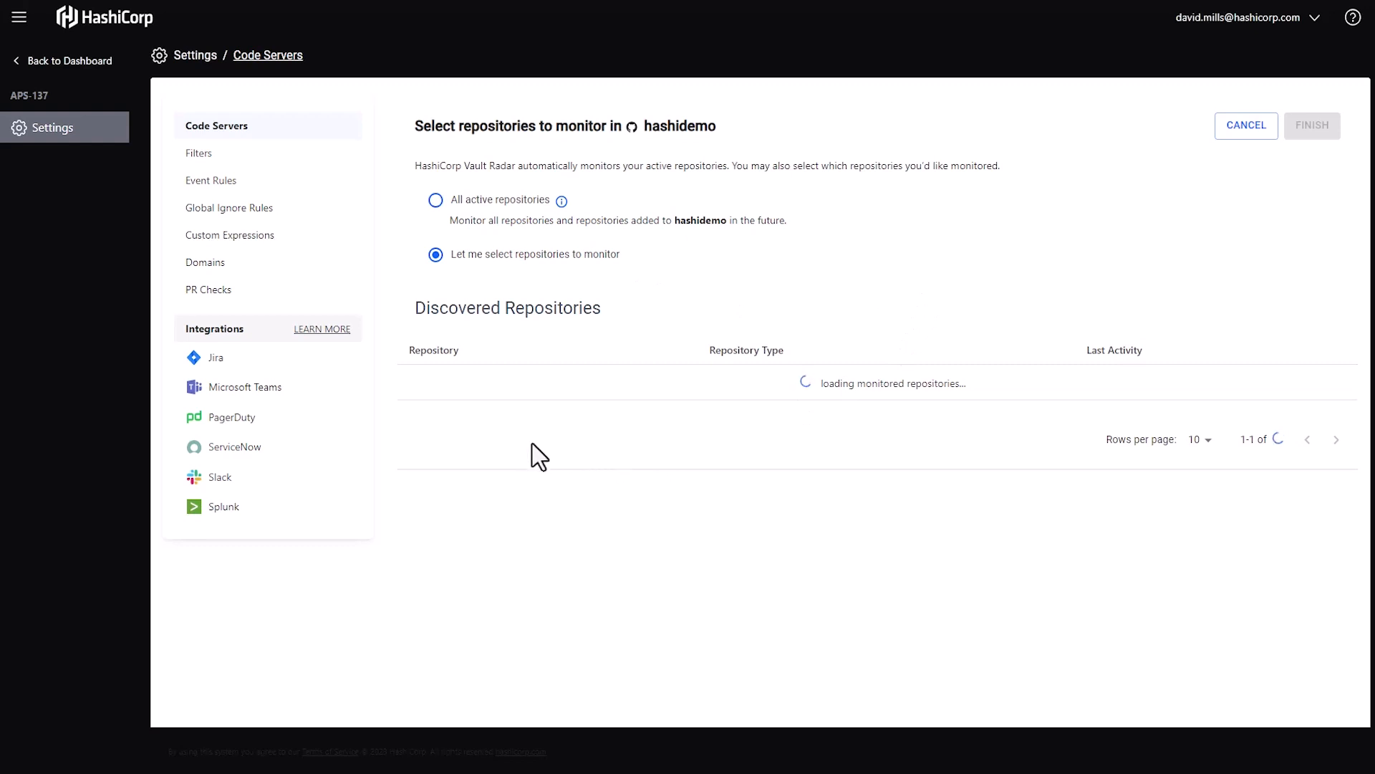
{"action": "mouse_move", "coordinate": [484, 456]}
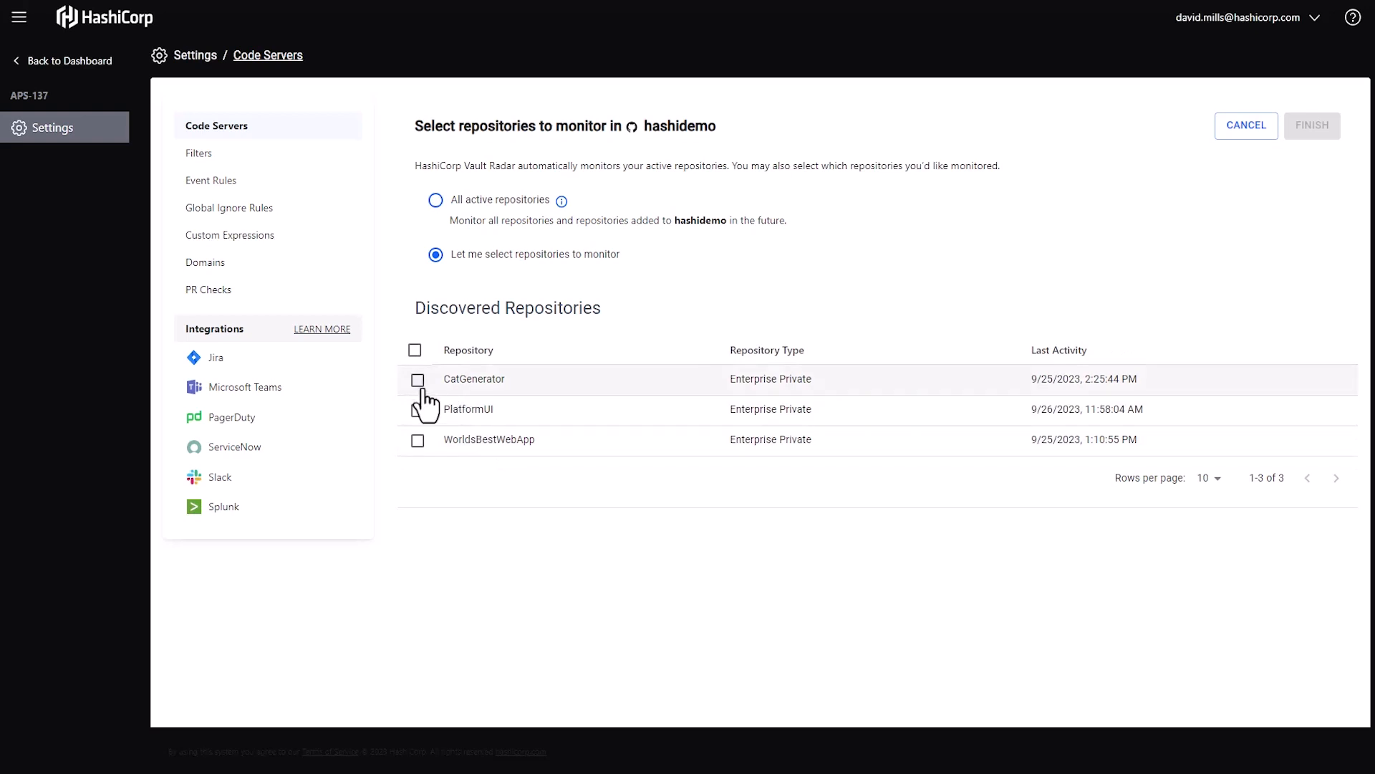
{"action": "left_click", "coordinate": [417, 379]}
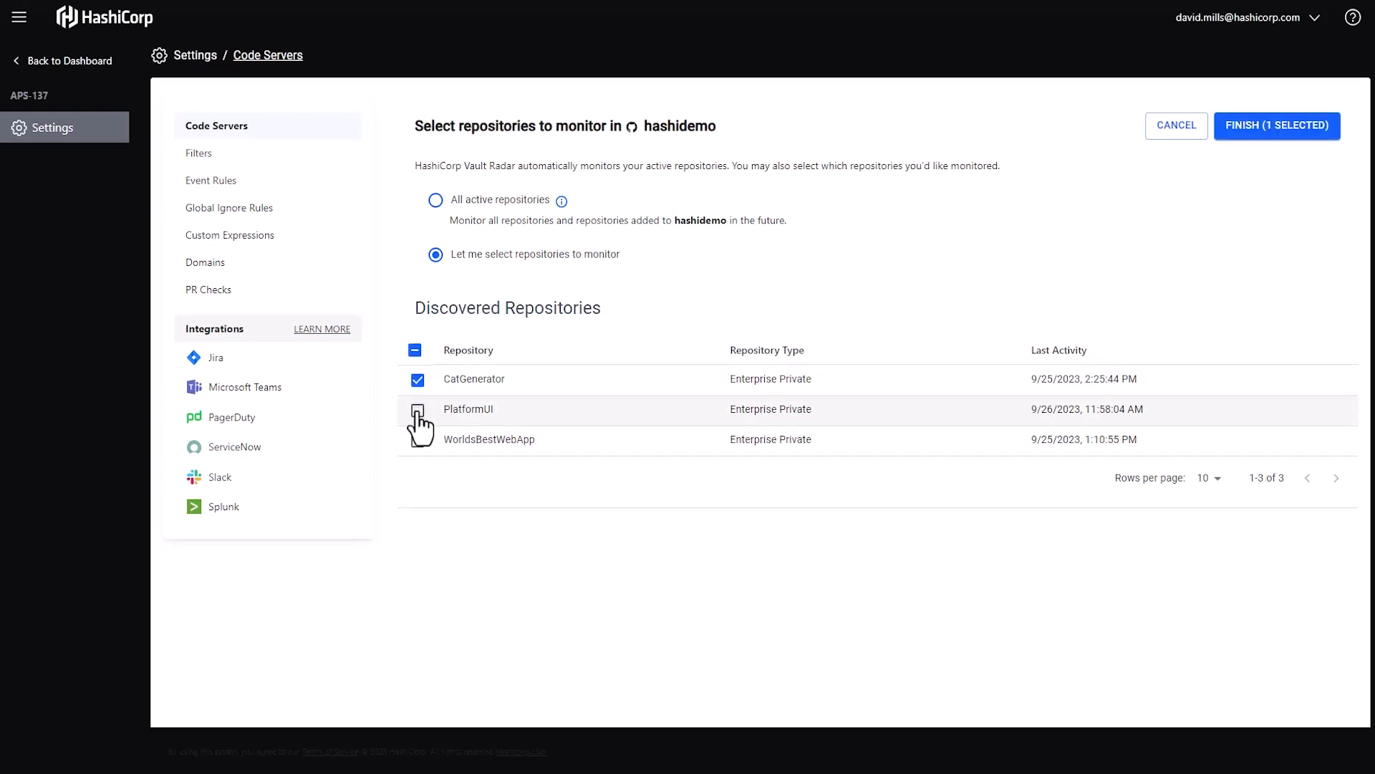
{"action": "left_click", "coordinate": [417, 410]}
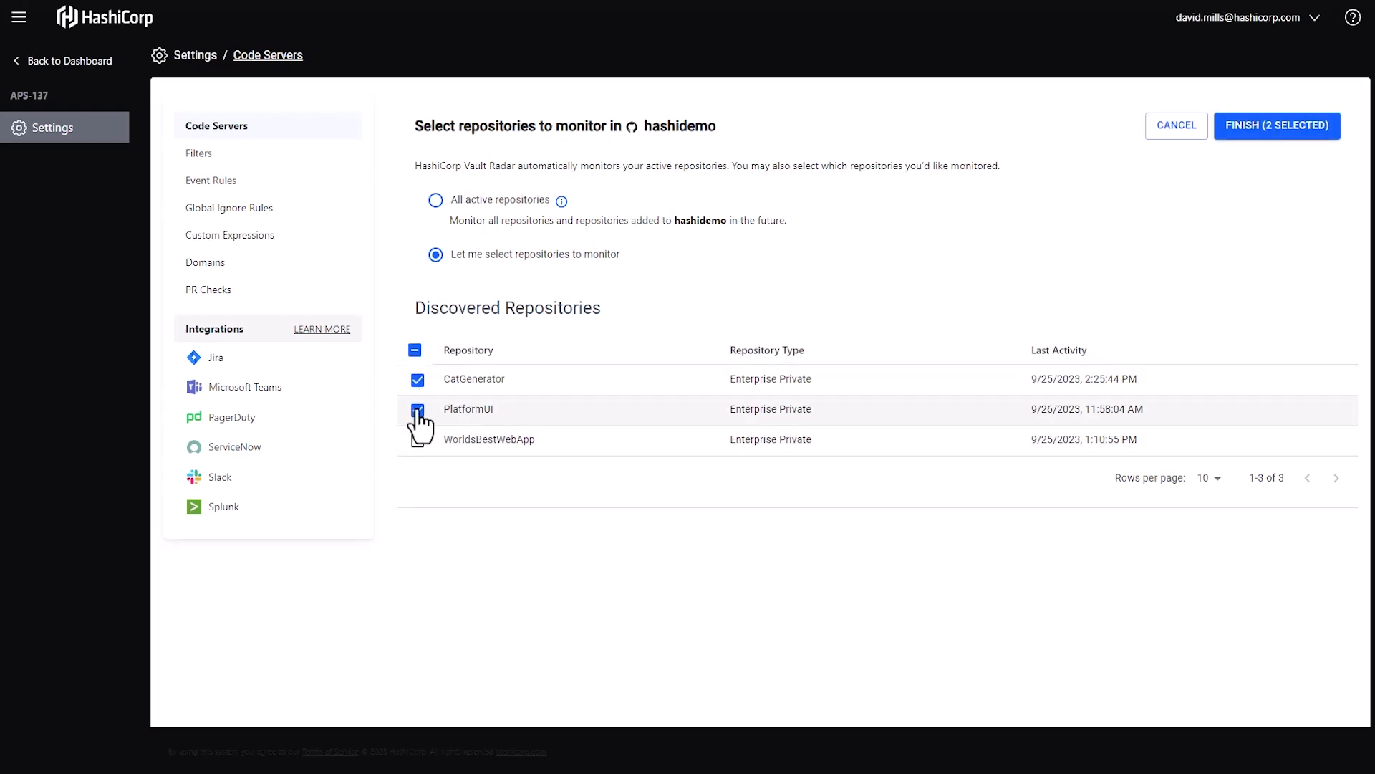
{"action": "left_click", "coordinate": [417, 409]}
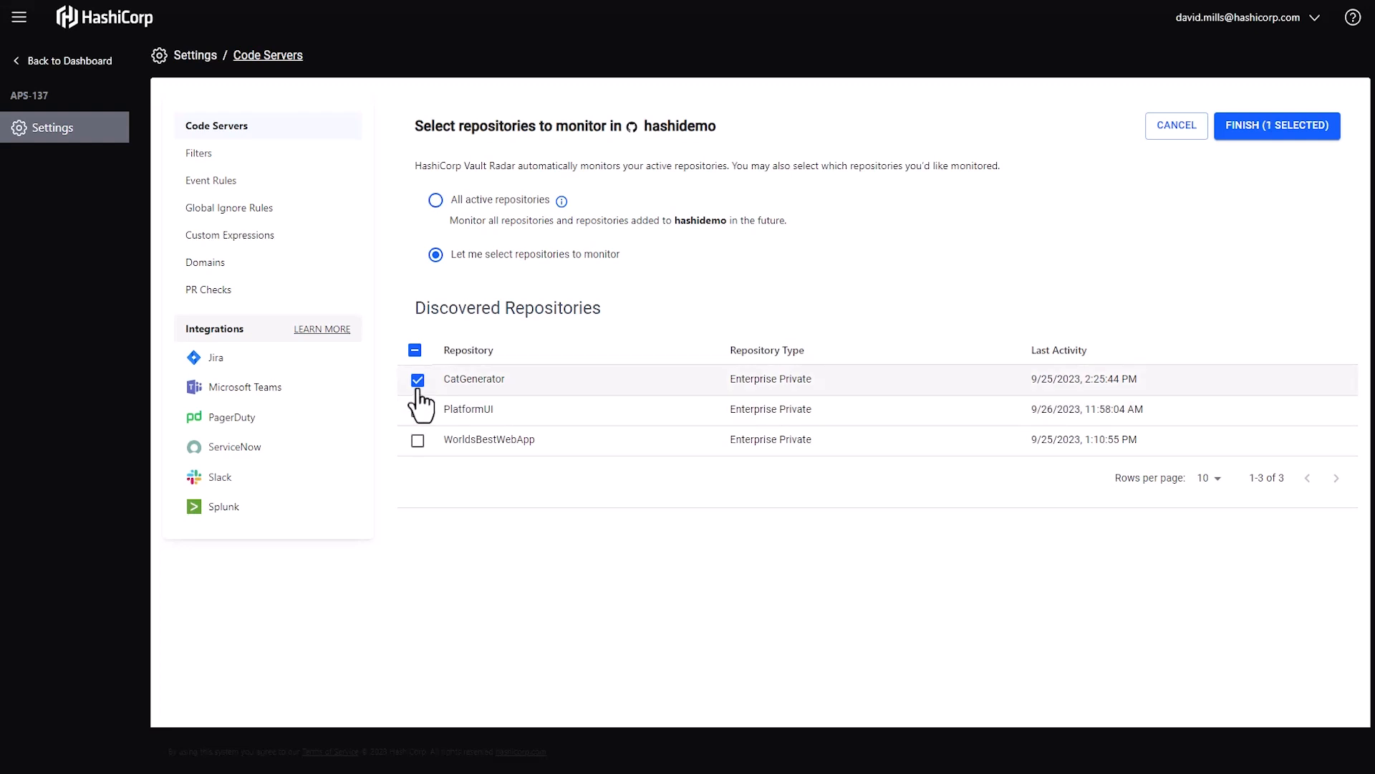
{"action": "left_click", "coordinate": [434, 200]}
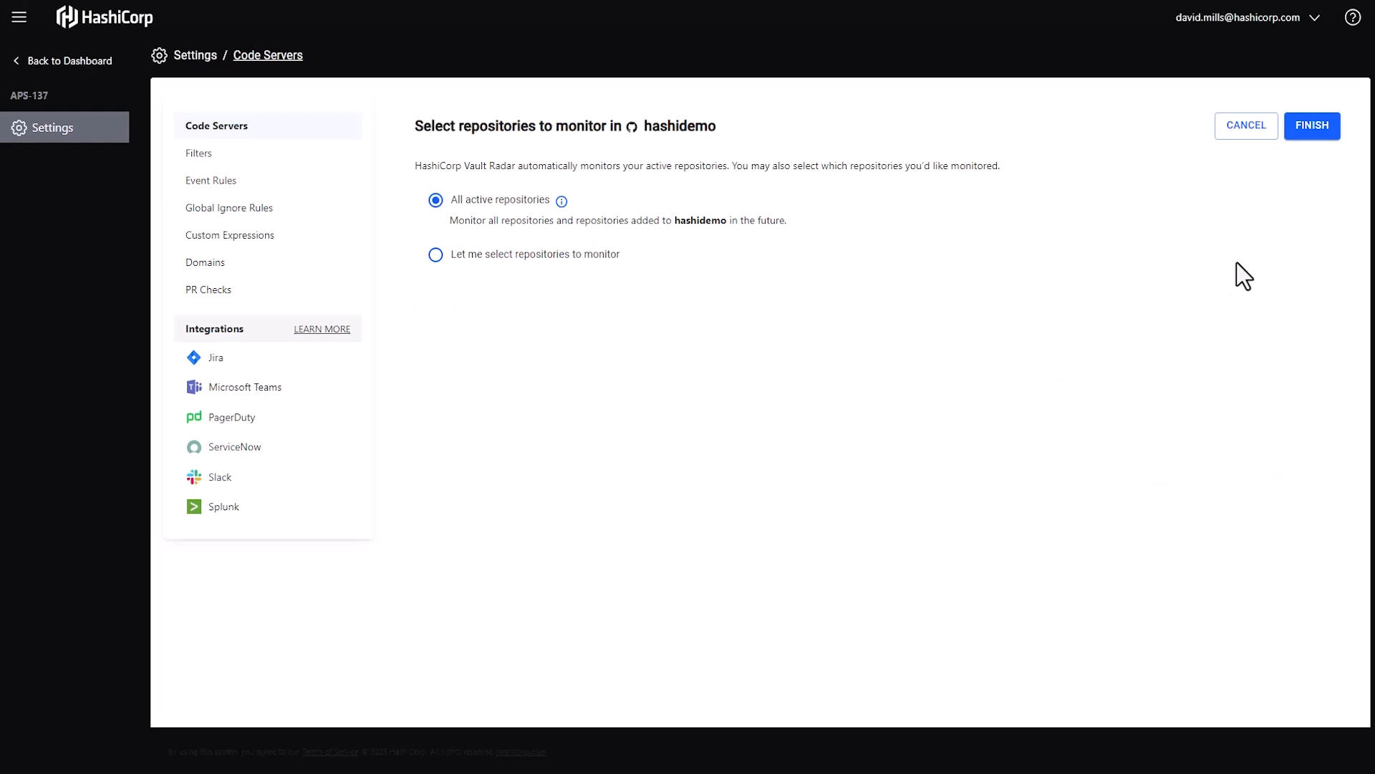
{"action": "mouse_move", "coordinate": [1312, 136]}
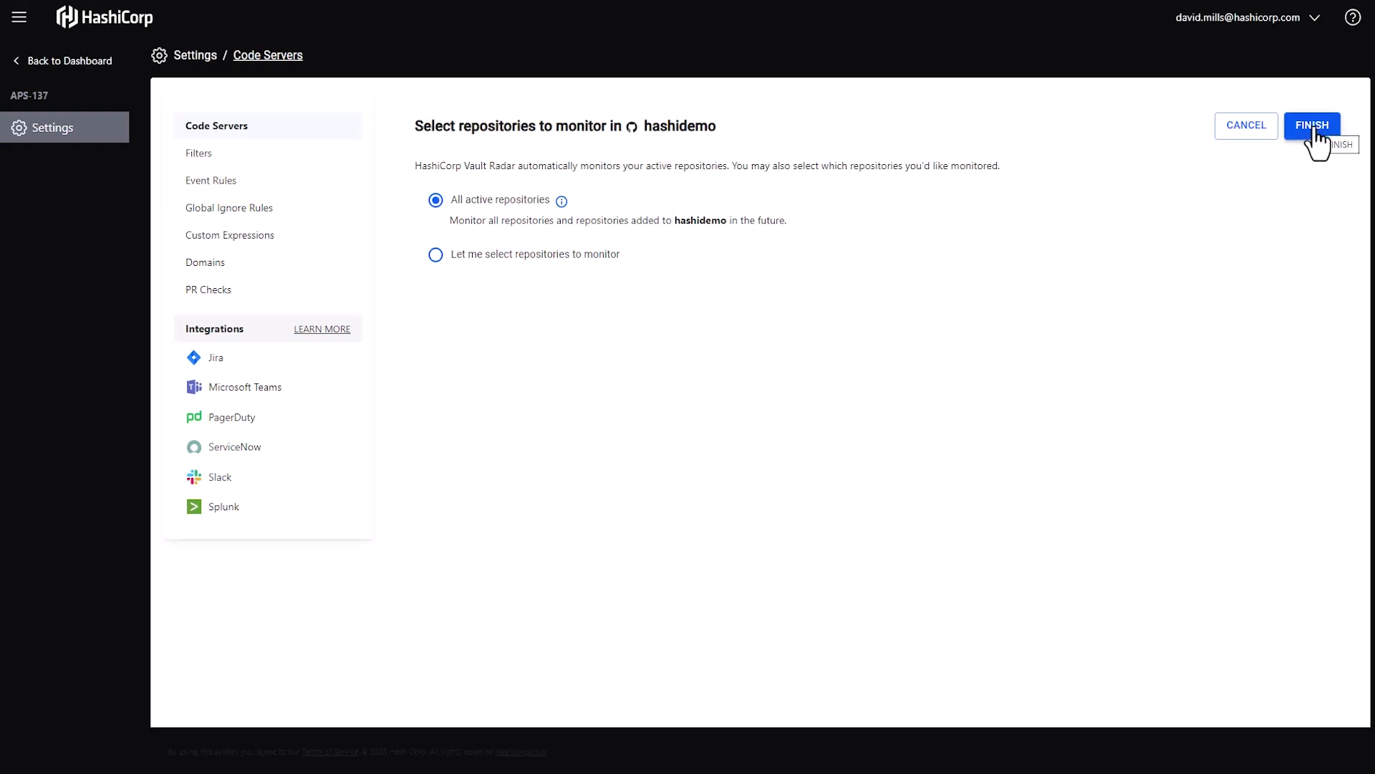
Finish the hashidemo code server, review the dashboard charts and open WorldsBestWebApp's risk details
{"action": "left_click", "coordinate": [1312, 124]}
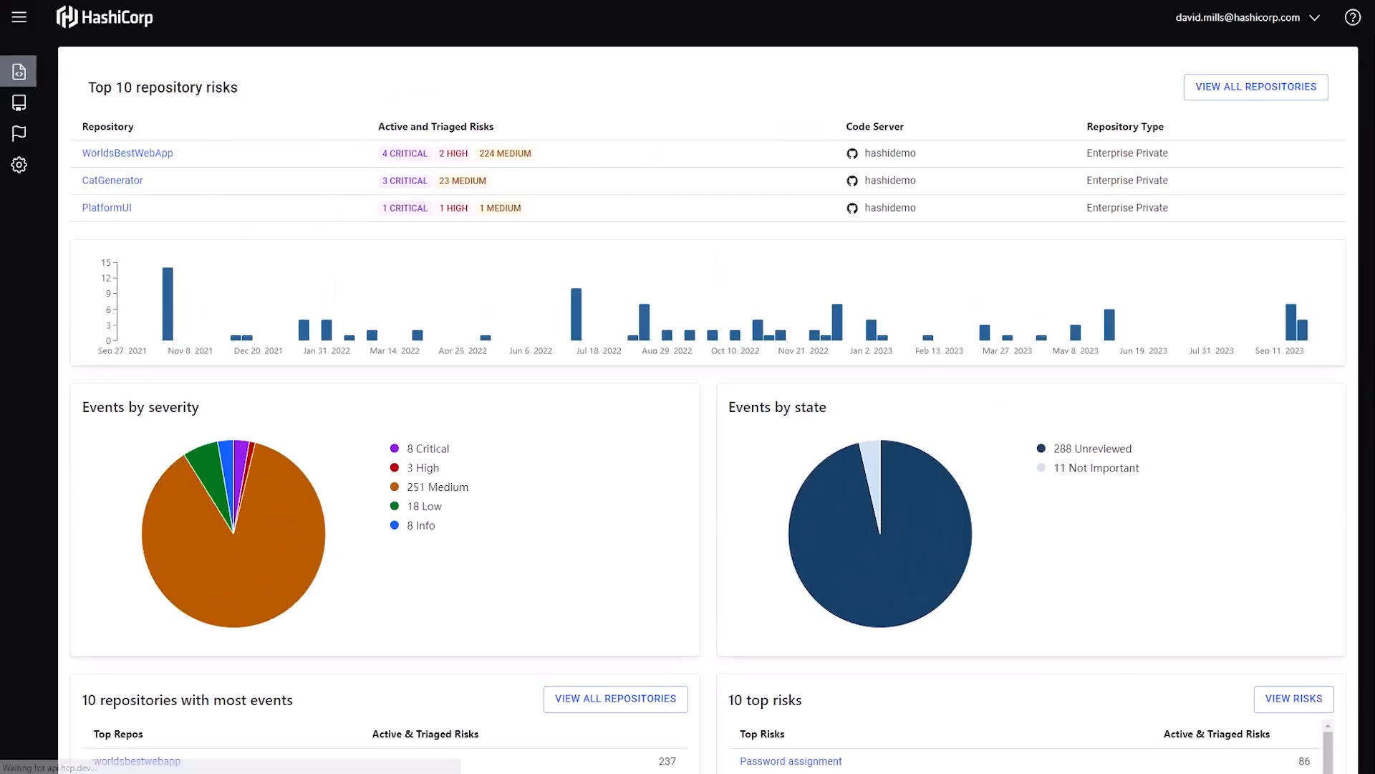
{"action": "mouse_move", "coordinate": [298, 85]}
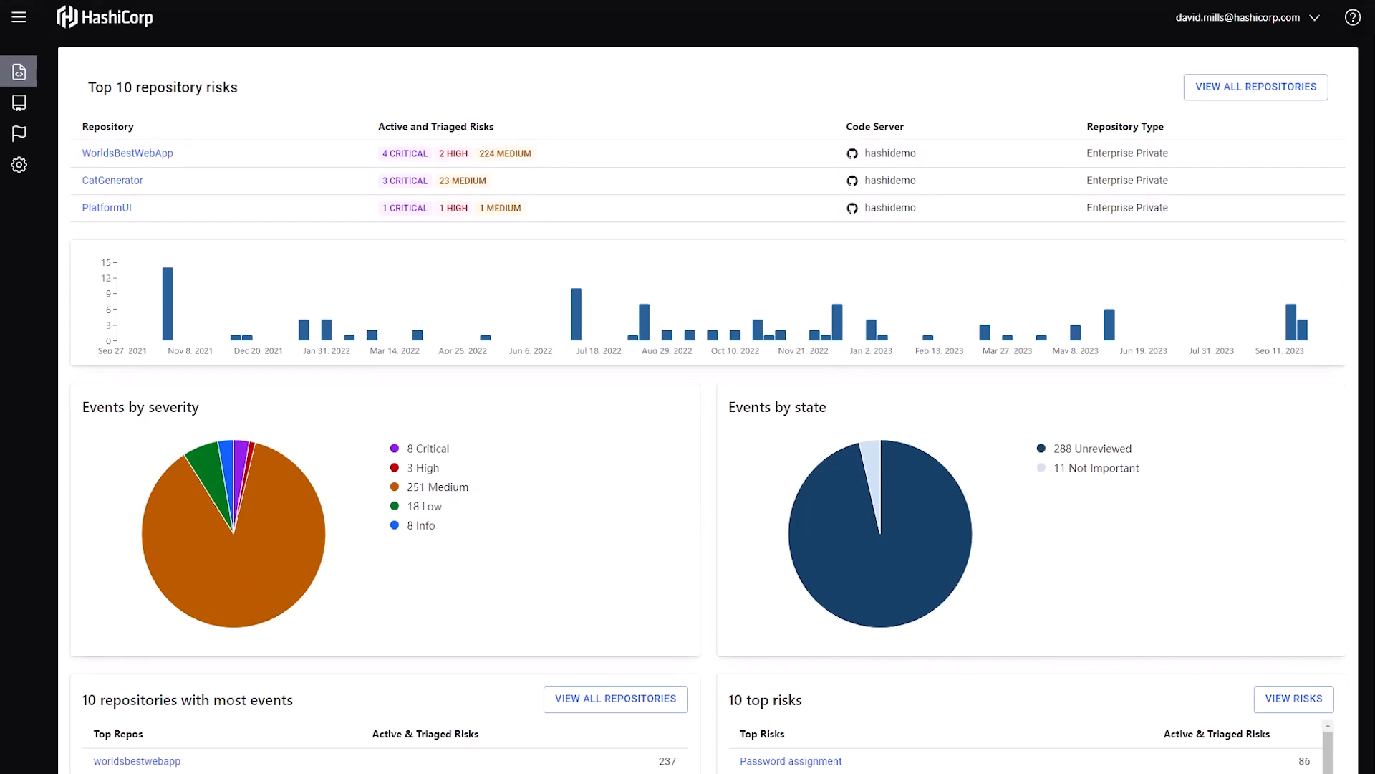
{"action": "scroll", "scroll_direction": "down", "scroll_amount": 3}
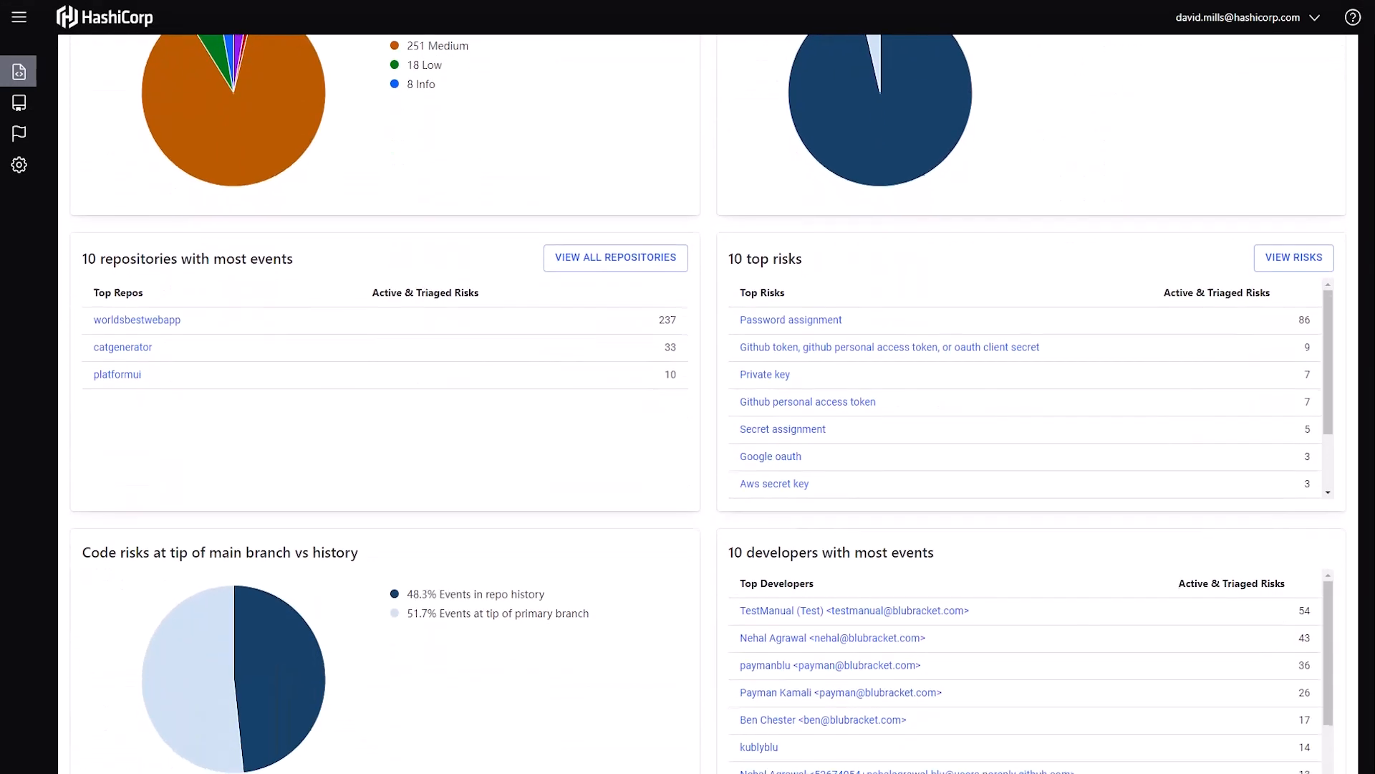
{"action": "scroll", "scroll_direction": "down", "scroll_amount": 3}
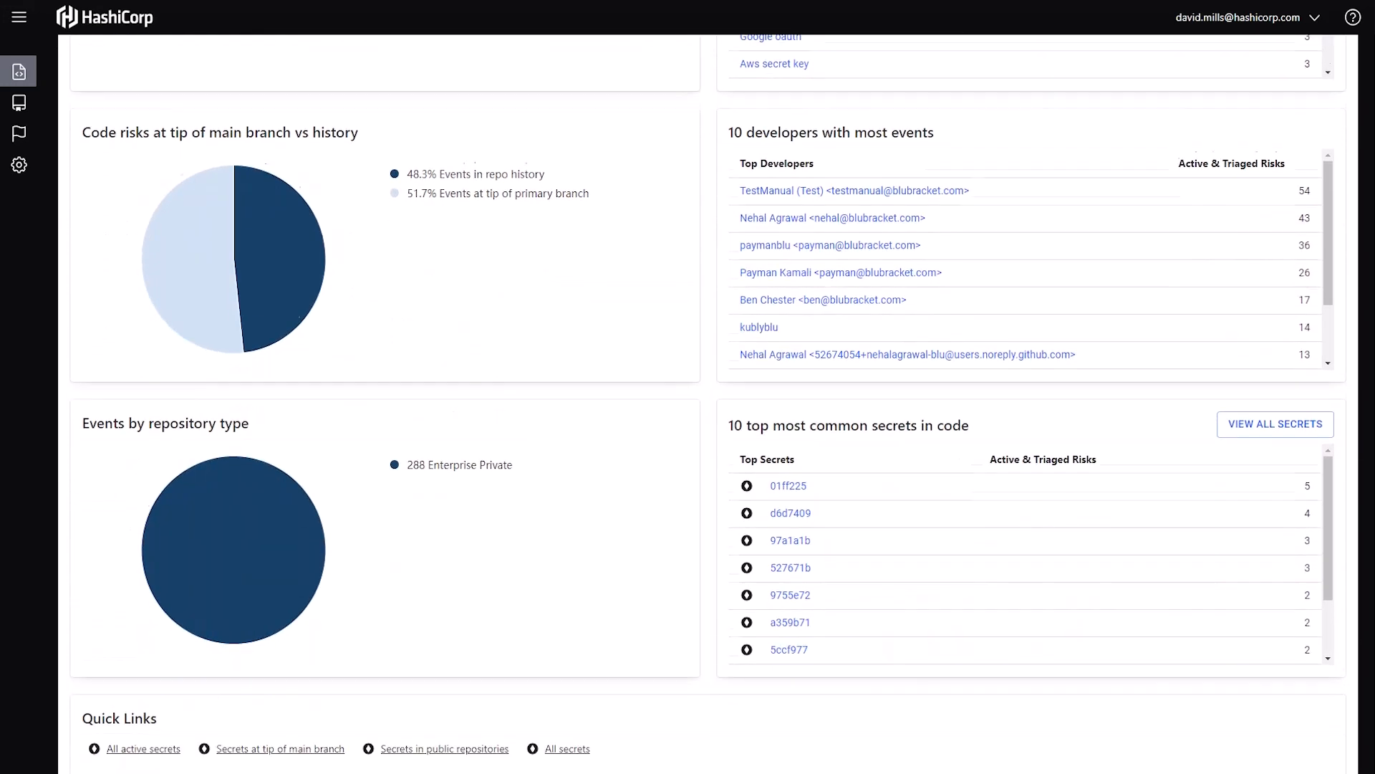
{"action": "scroll", "scroll_direction": "down", "scroll_amount": 3}
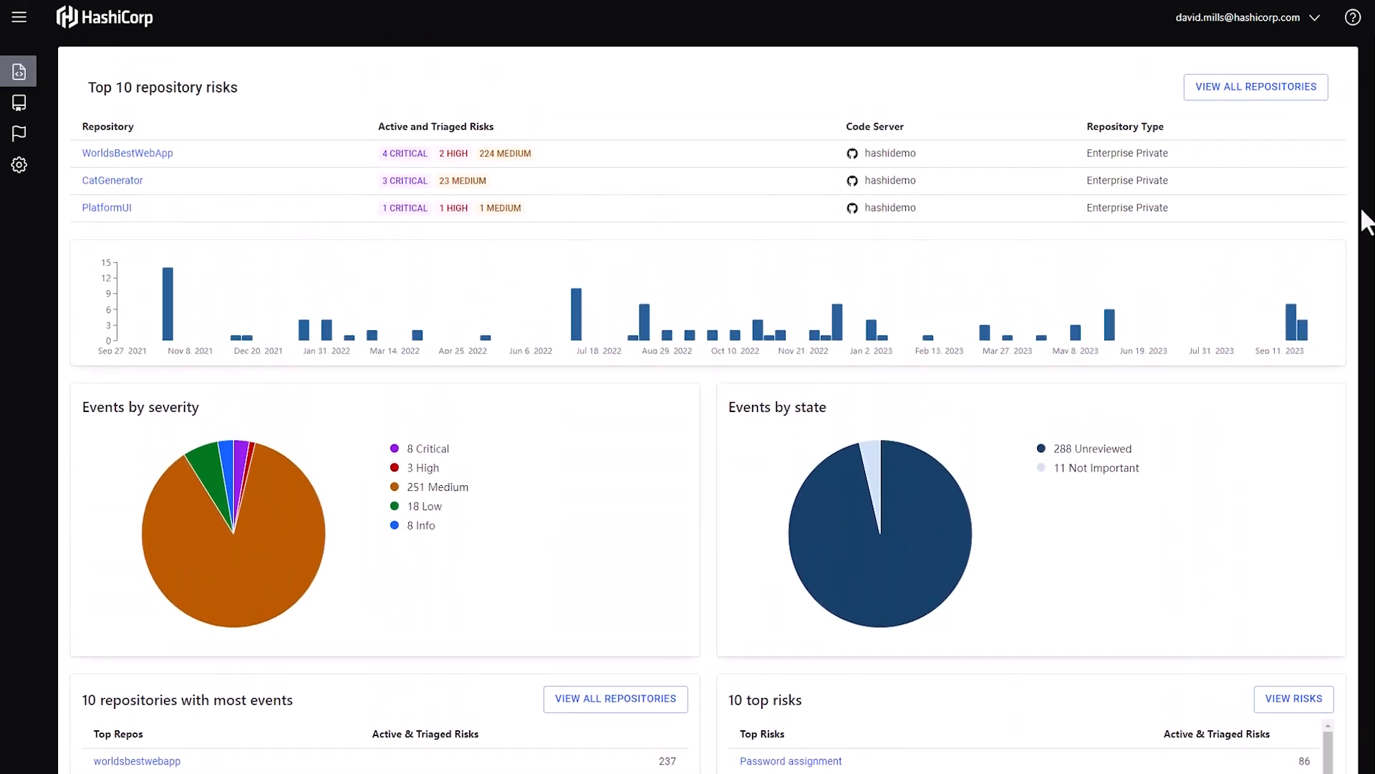
{"action": "mouse_move", "coordinate": [1089, 94]}
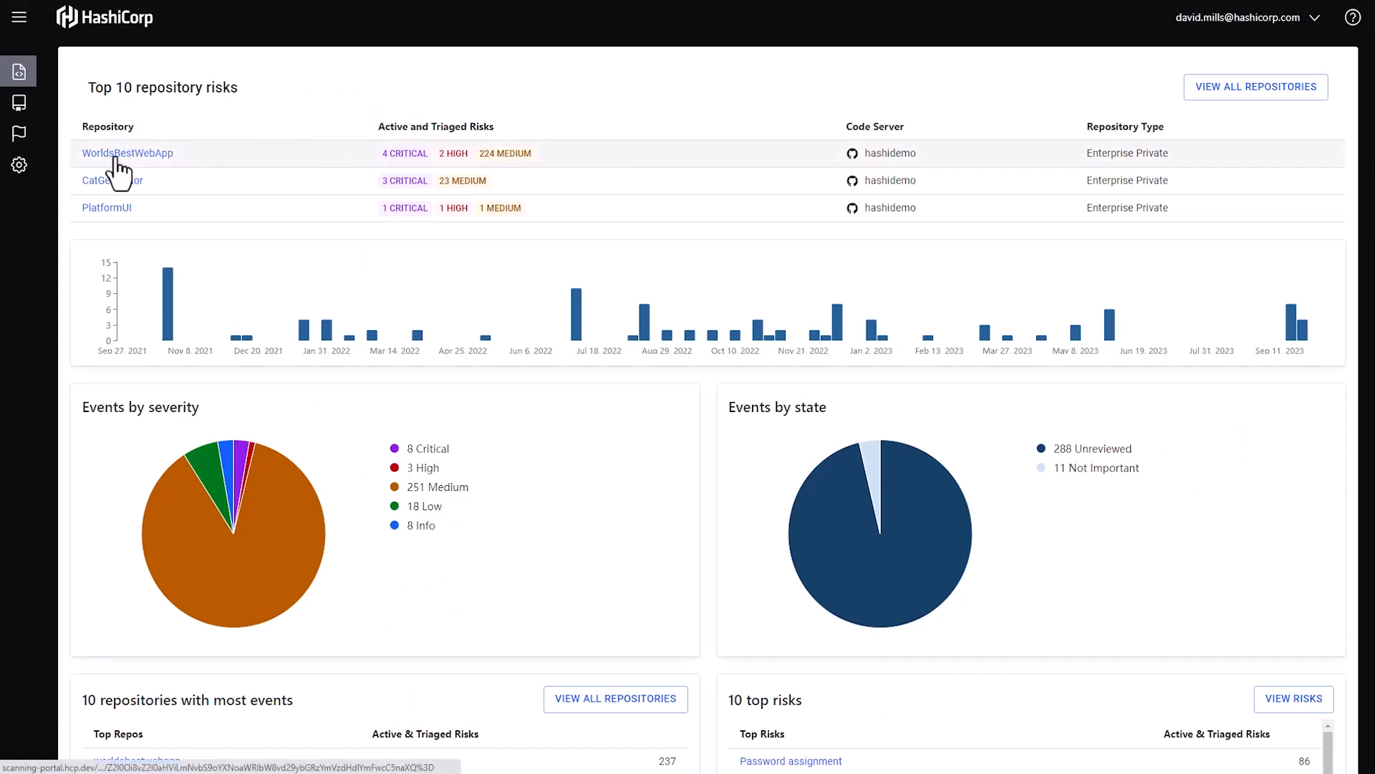
{"action": "left_click", "coordinate": [128, 153]}
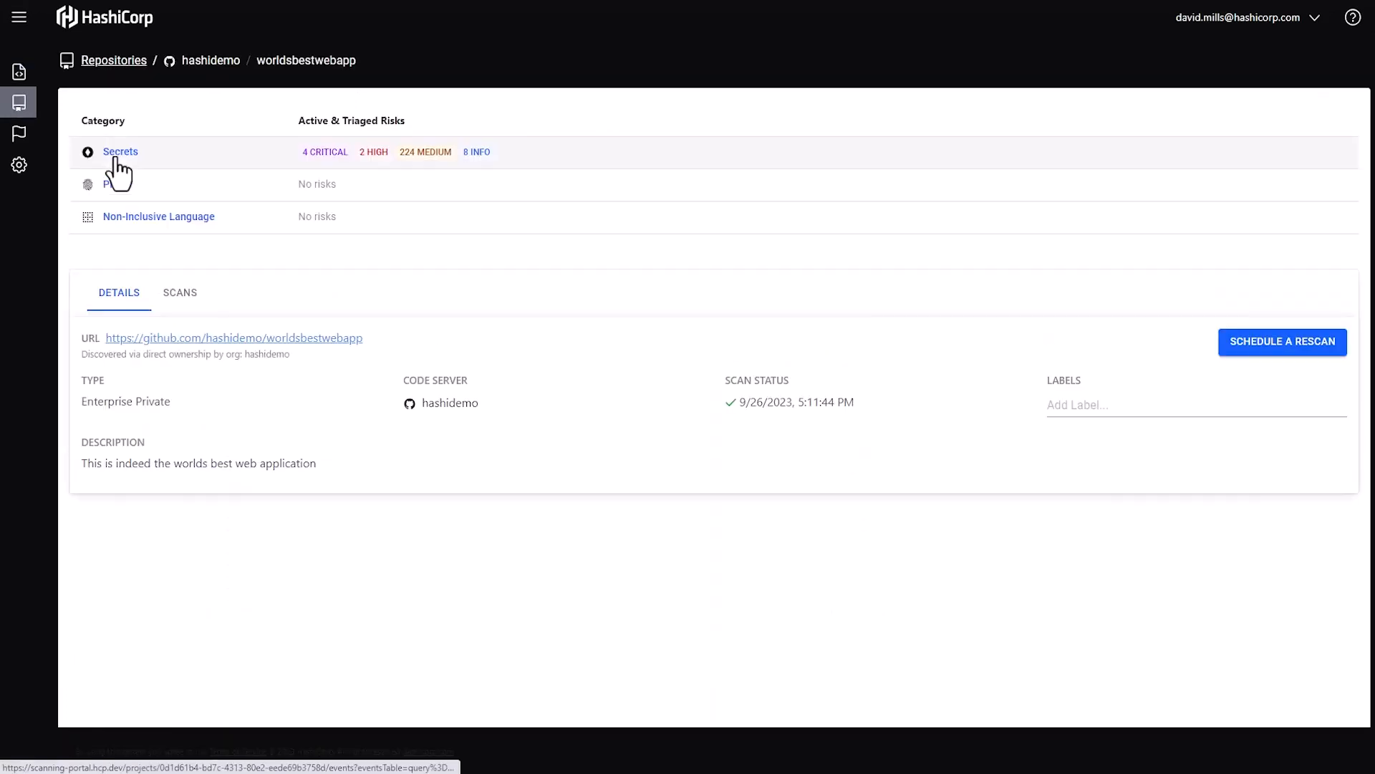
List the 238 secret events and begin changing the top critical GitHub token event's review state
{"action": "left_click", "coordinate": [120, 152]}
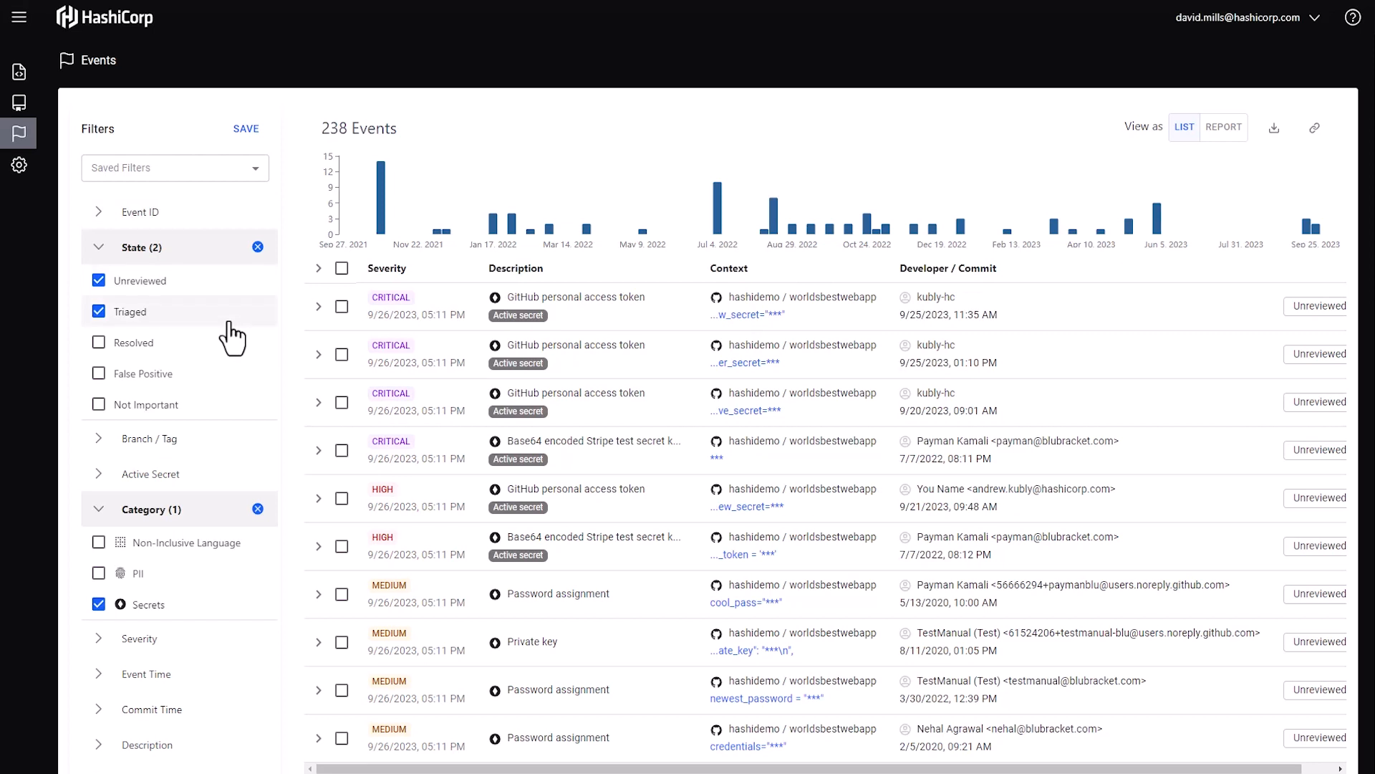
{"action": "mouse_move", "coordinate": [767, 407]}
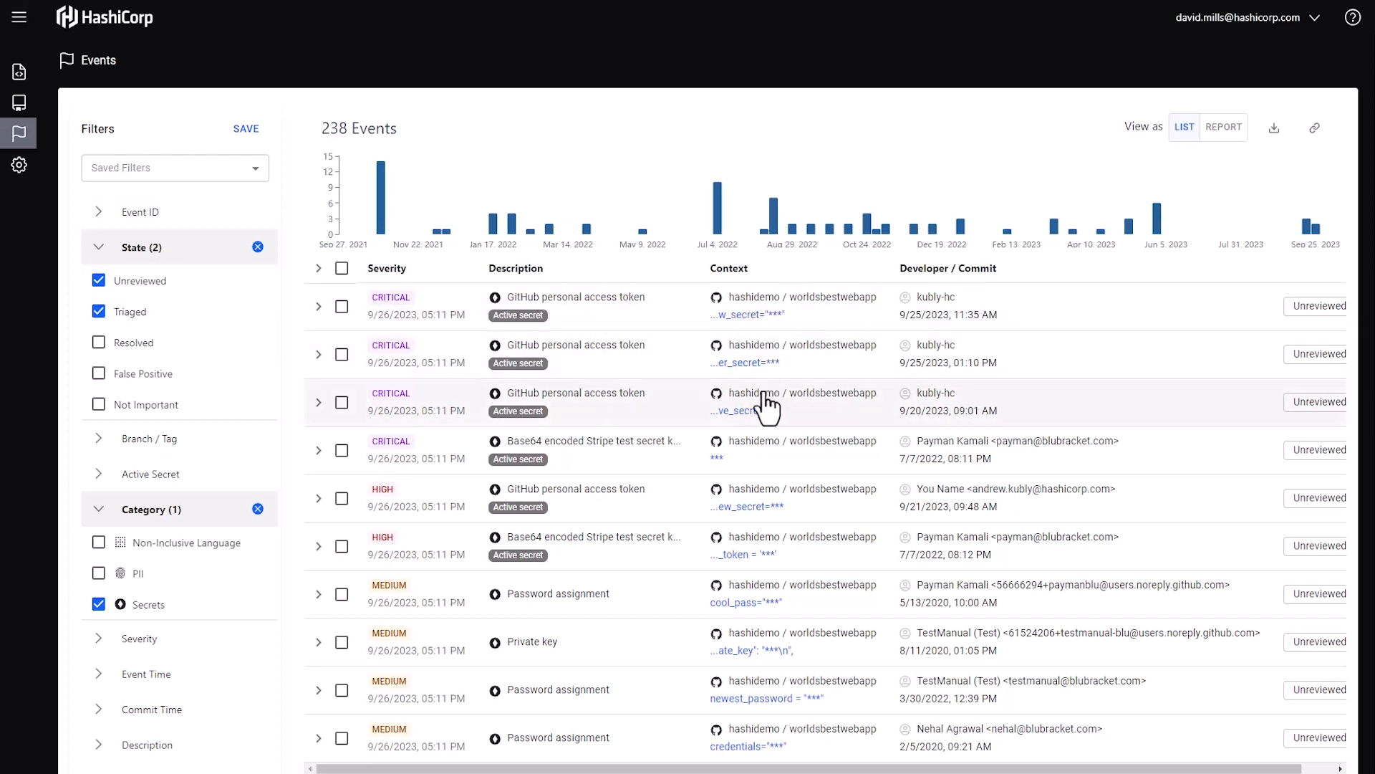
{"action": "mouse_move", "coordinate": [748, 328]}
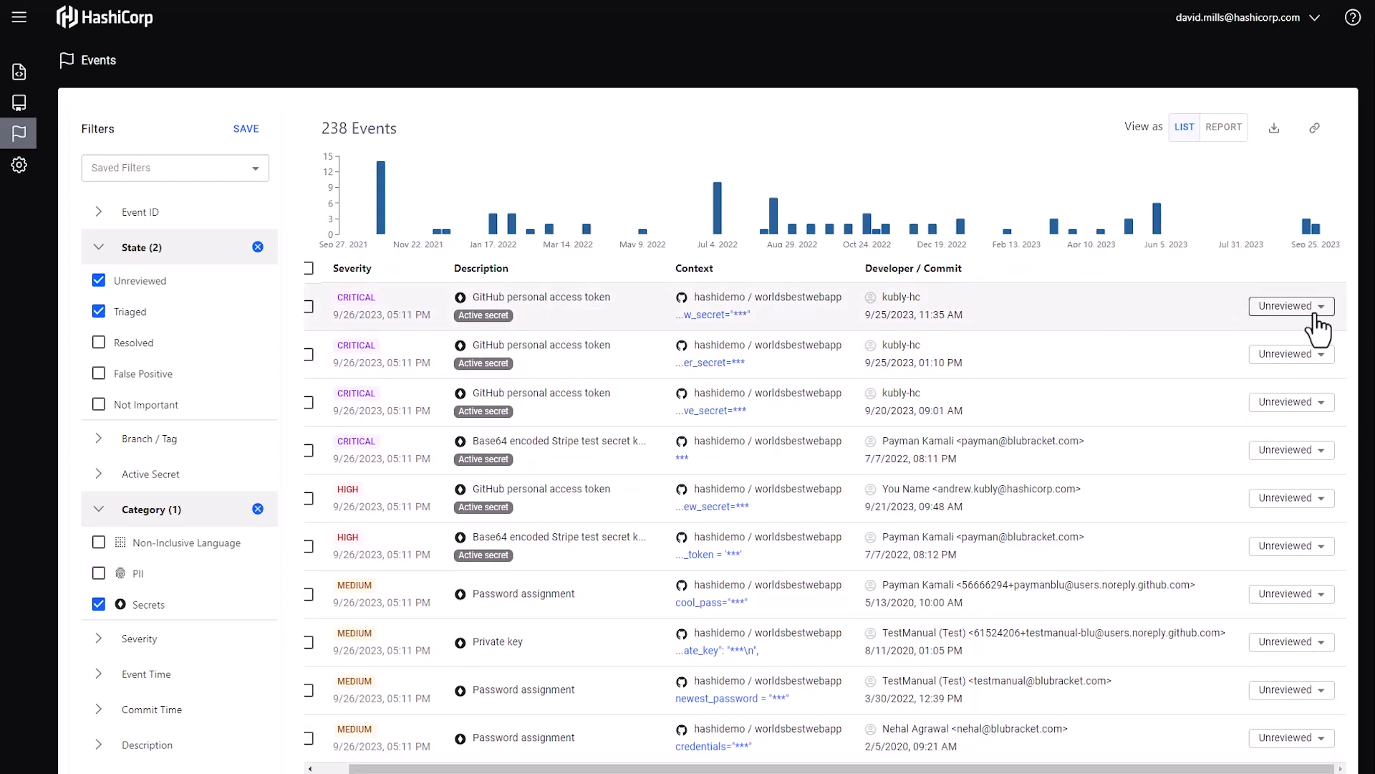
{"action": "left_click", "coordinate": [1292, 305]}
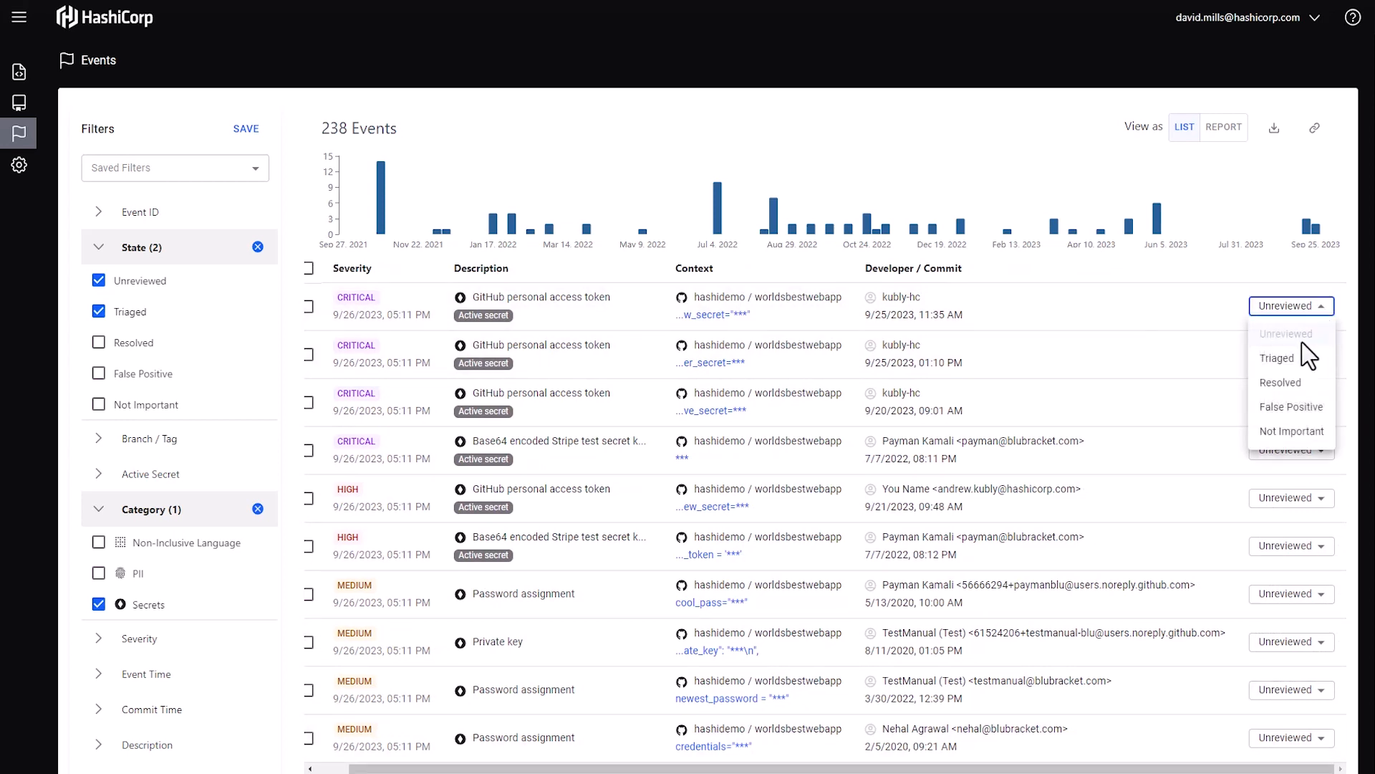